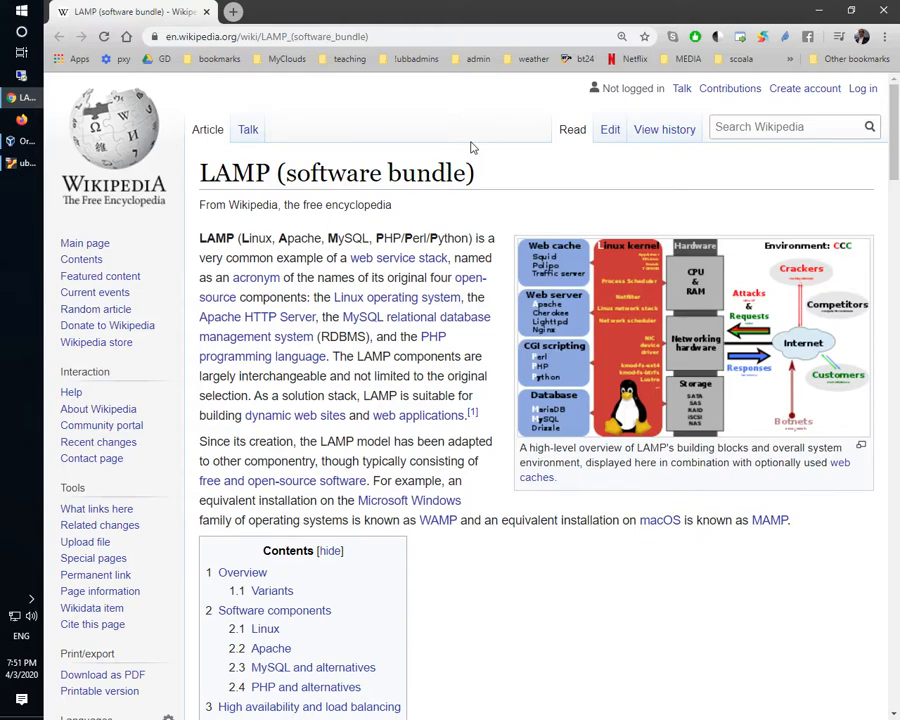
{"action": "mouse_move", "coordinate": [210, 180]}
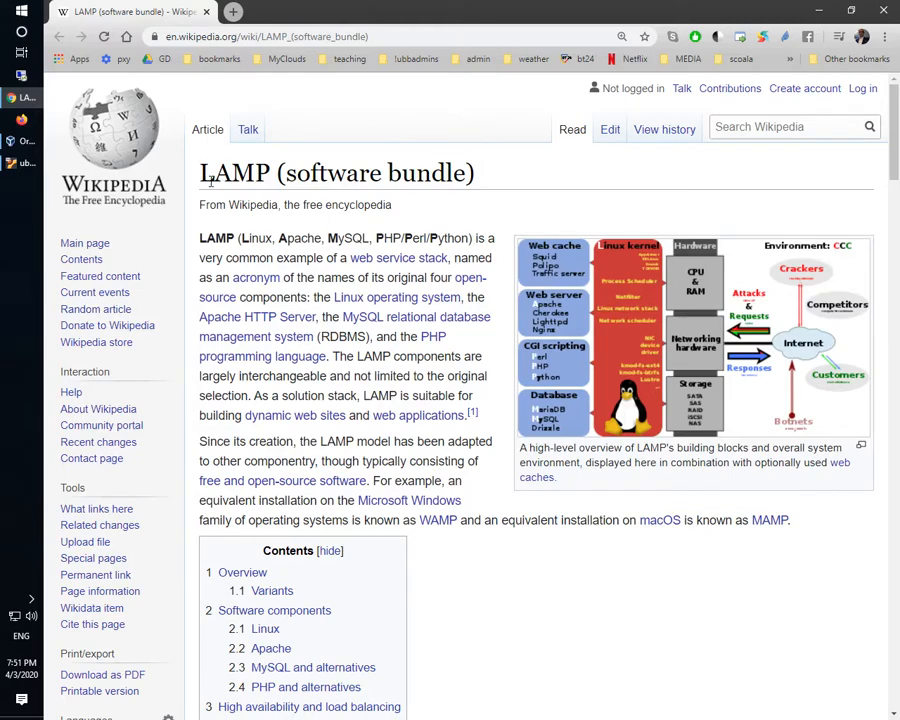
Switch to the Ubuntu server VM console, where sudo su - awaits the password.
{"action": "triple_click", "coordinate": [336, 172]}
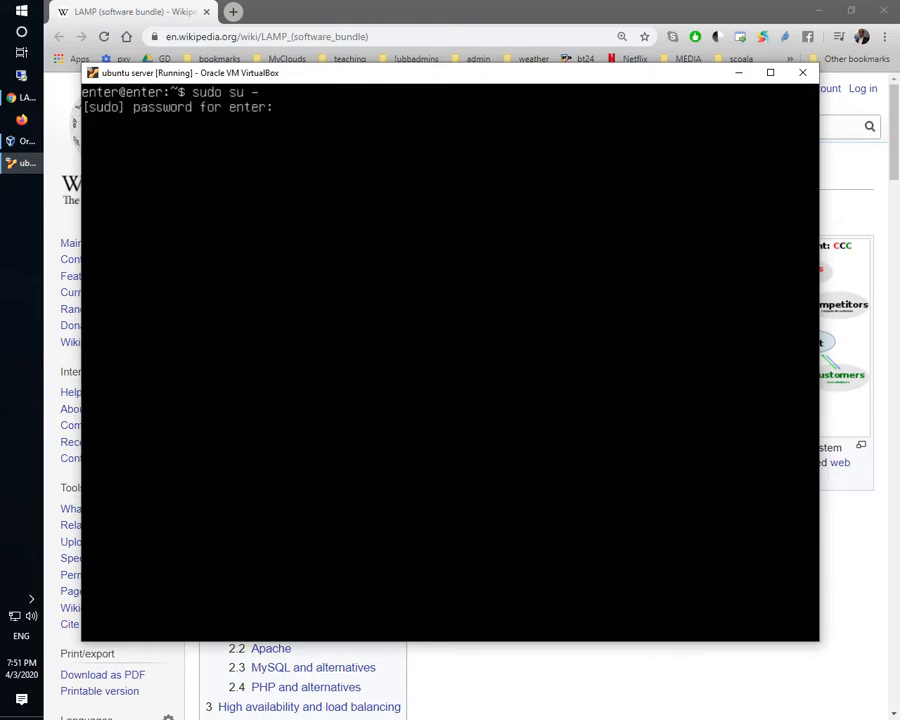
Submit the sudo password for a root shell, then run apt install lamp-server^.
{"action": "key", "text": "Return"}
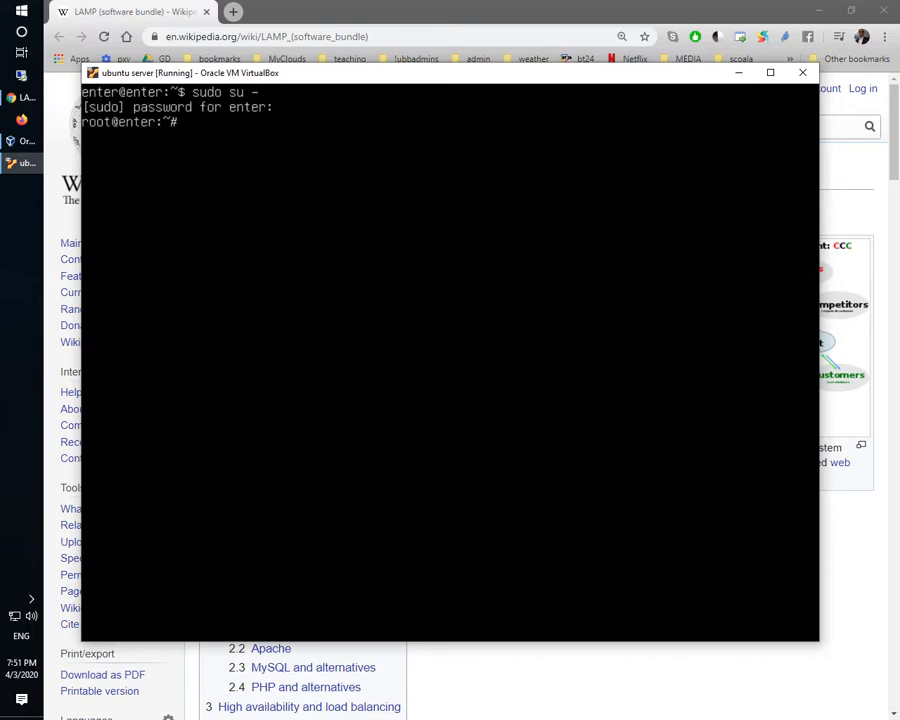
{"action": "type", "text": "apt i"}
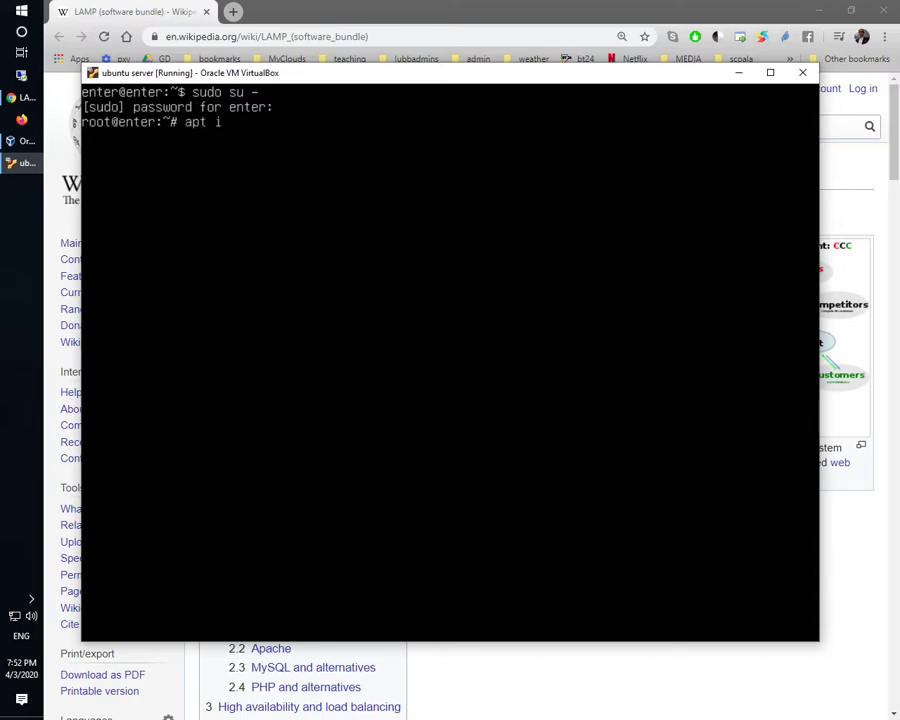
{"action": "type", "text": "nstal"}
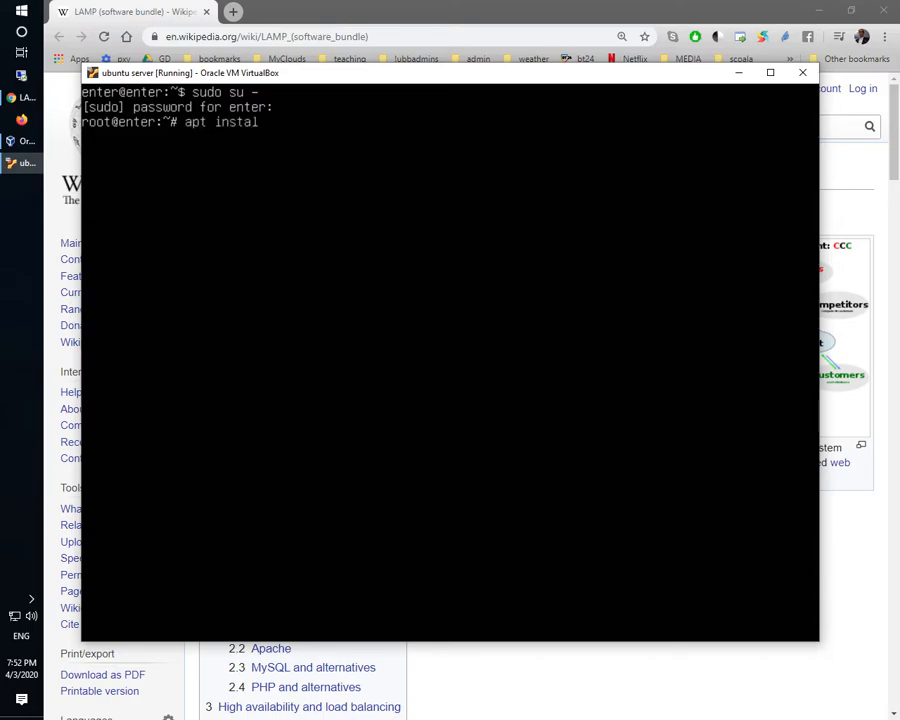
{"action": "type", "text": "l"}
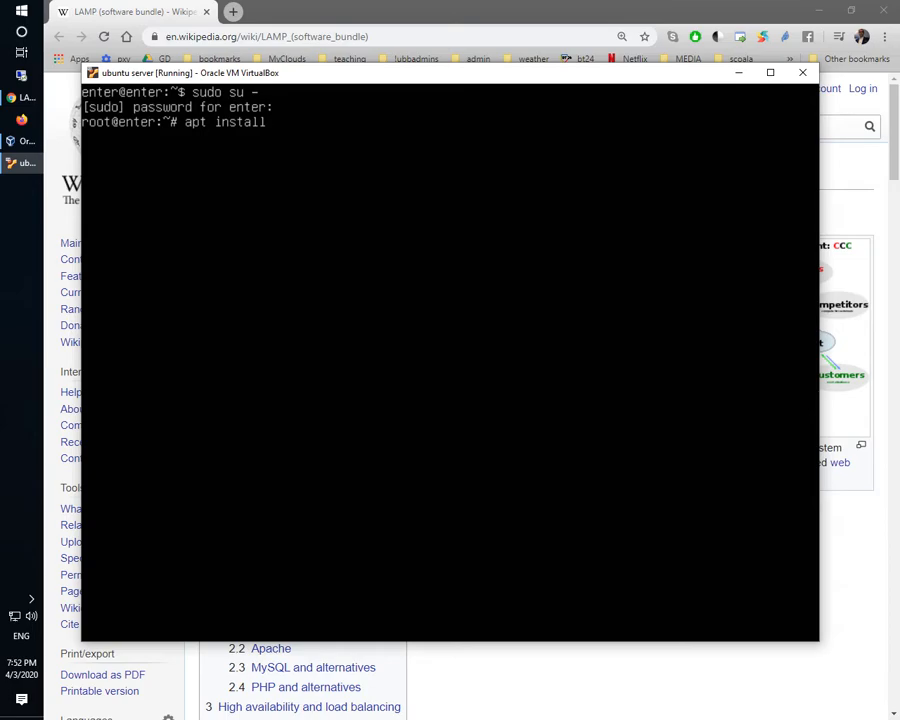
{"action": "type", "text": "lamp"}
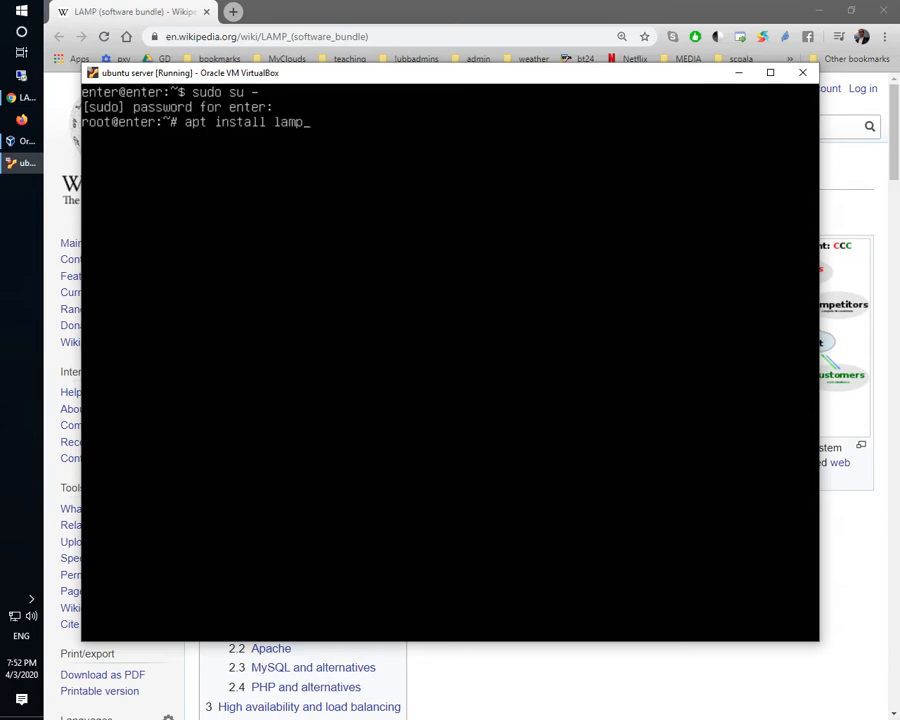
{"action": "type", "text": "s"}
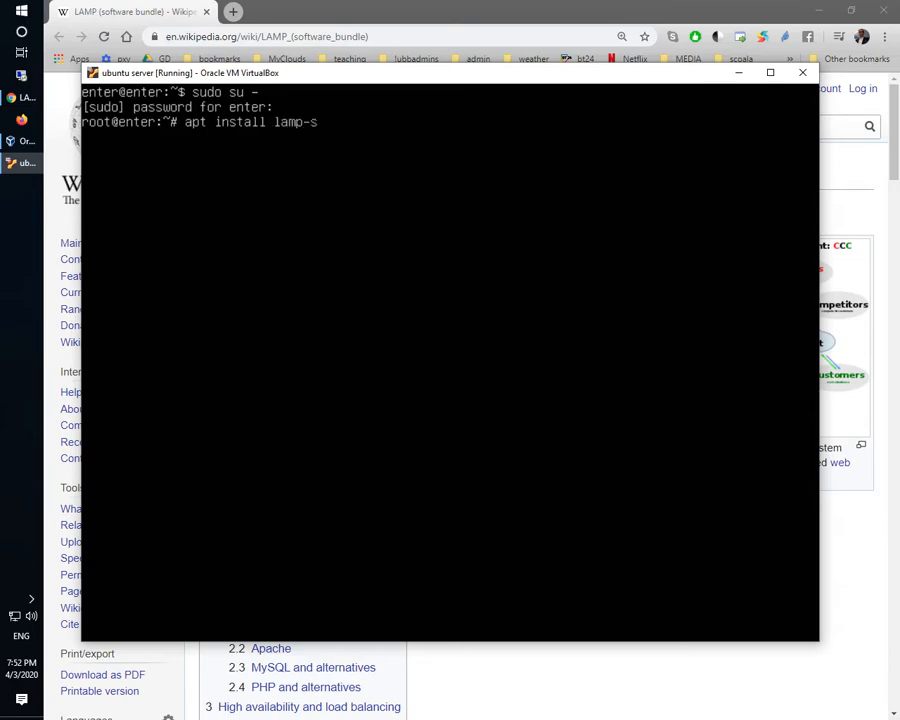
{"action": "type", "text": "erver"}
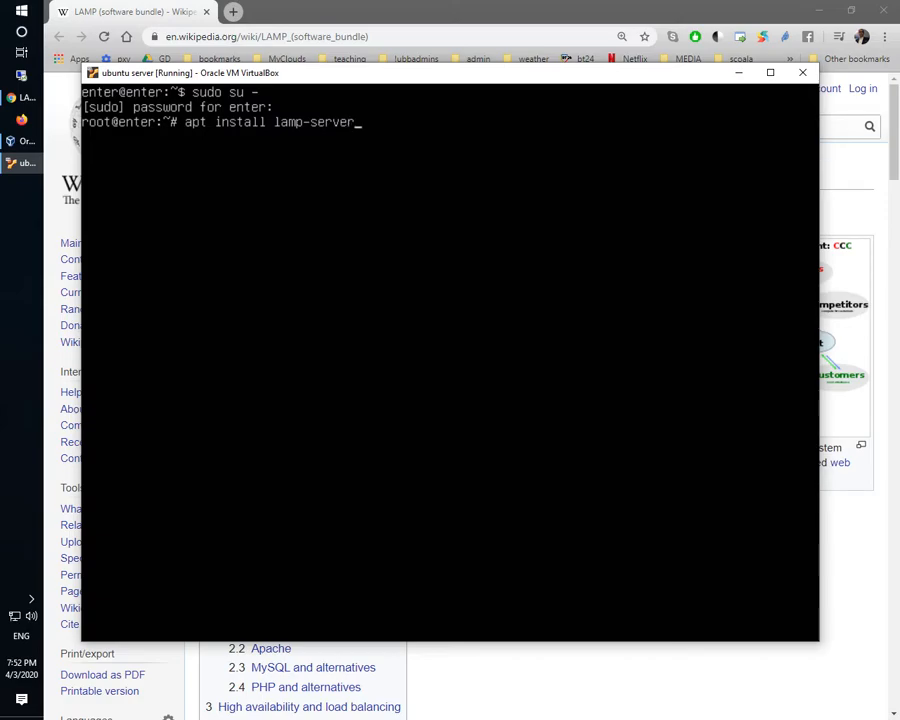
{"action": "key", "text": "Return"}
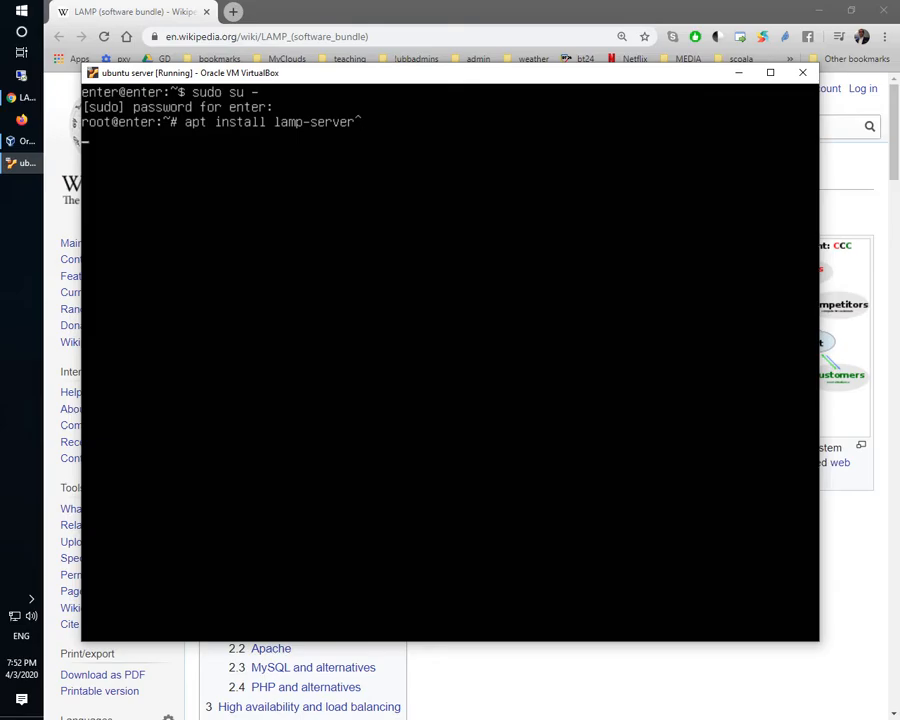
{"action": "key", "text": "Return"}
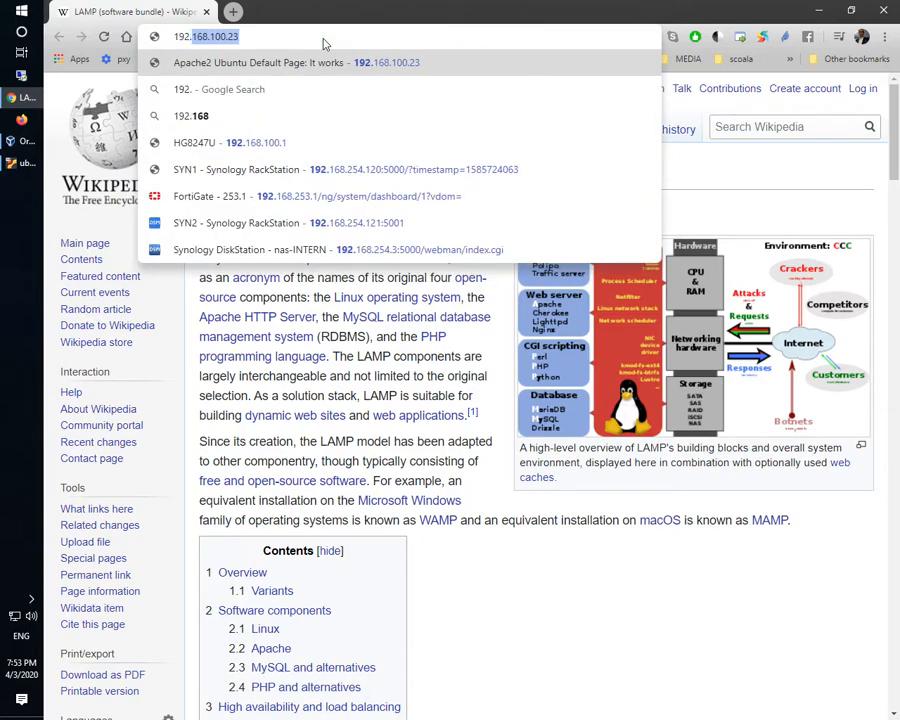
Load 192.168.100.22 in Chrome and scroll the Apache2 Ubuntu Default 'It works' page.
{"action": "type", "text": "192.168.100.22"}
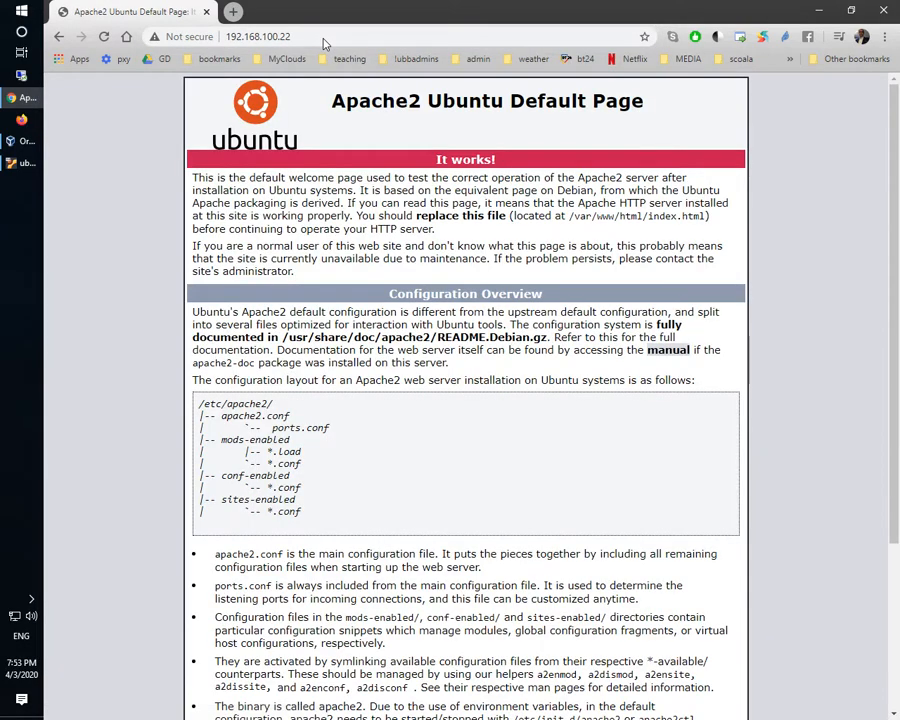
{"action": "mouse_move", "coordinate": [285, 278]}
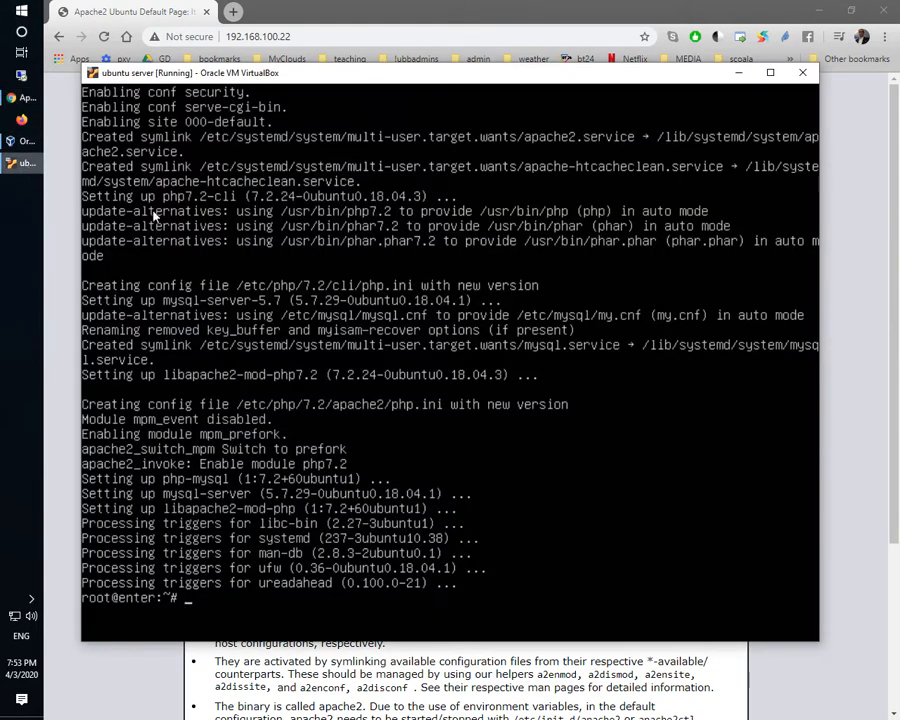
{"action": "mouse_move", "coordinate": [416, 23]}
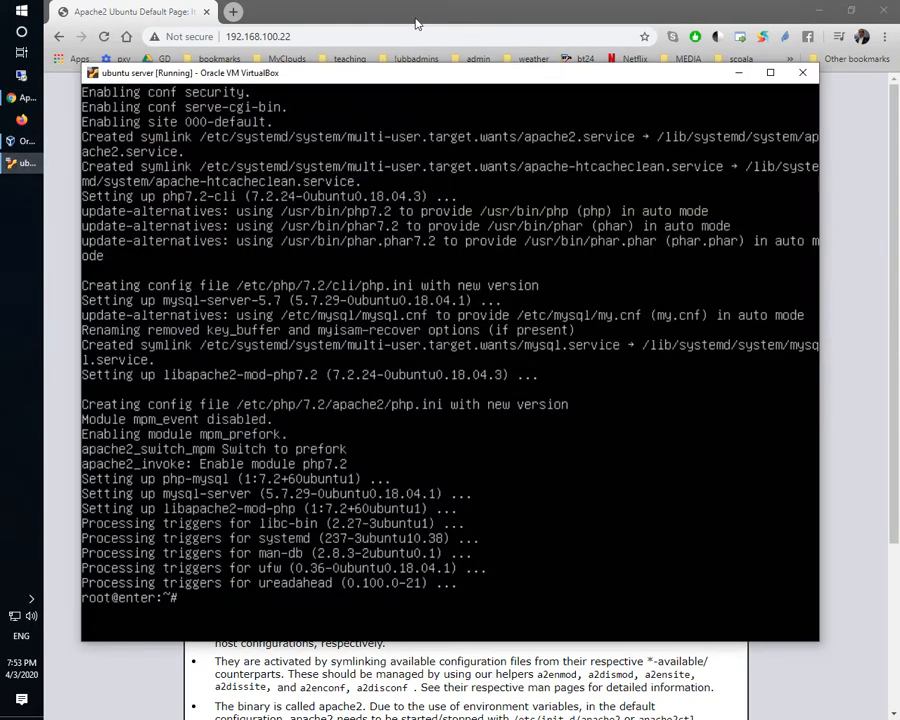
{"action": "left_click", "coordinate": [801, 72]}
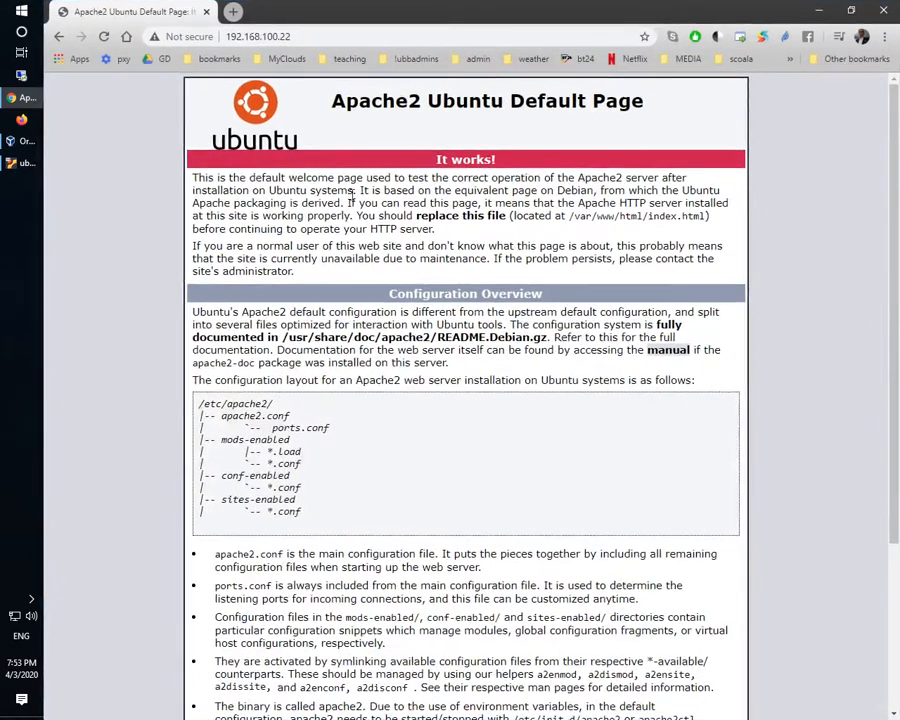
{"action": "scroll", "scroll_direction": "down", "scroll_amount": 3}
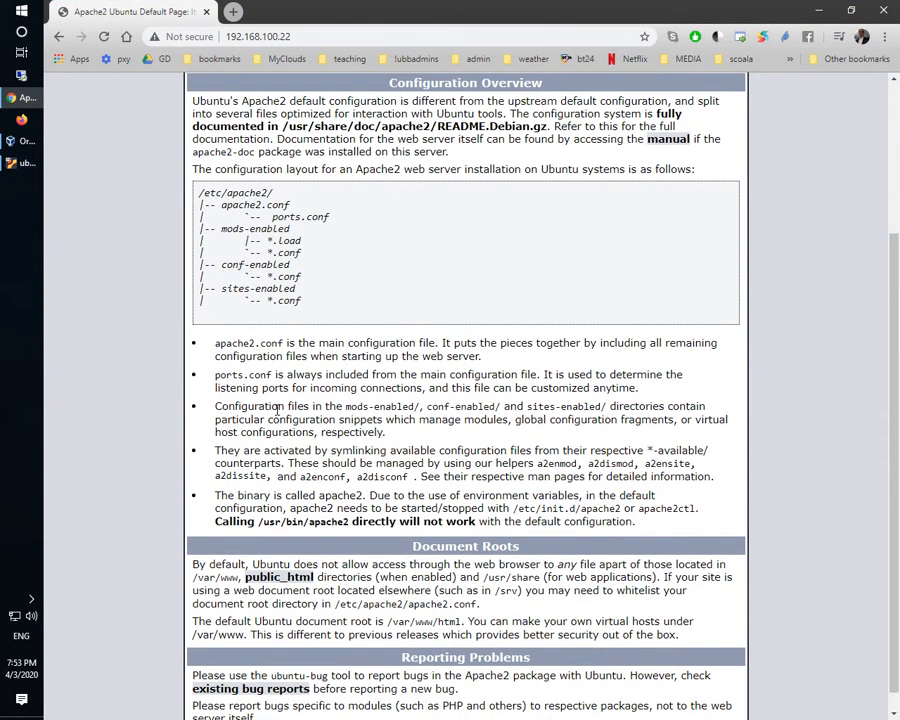
{"action": "scroll", "scroll_direction": "up", "scroll_amount": 3}
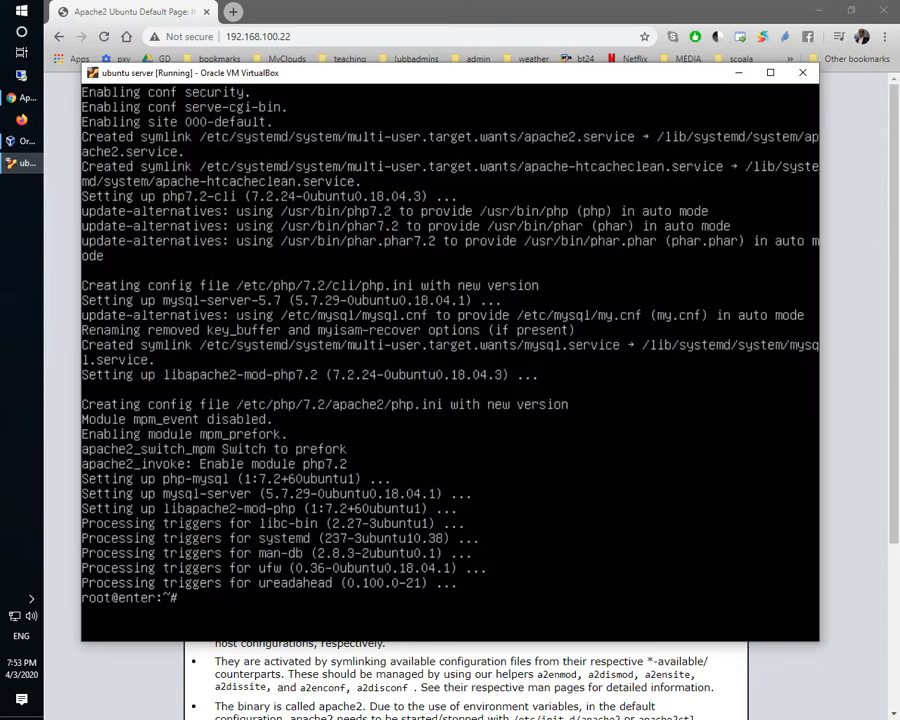
Run php -v to confirm PHP 7.2.24 is installed.
{"action": "type", "text": "php -v"}
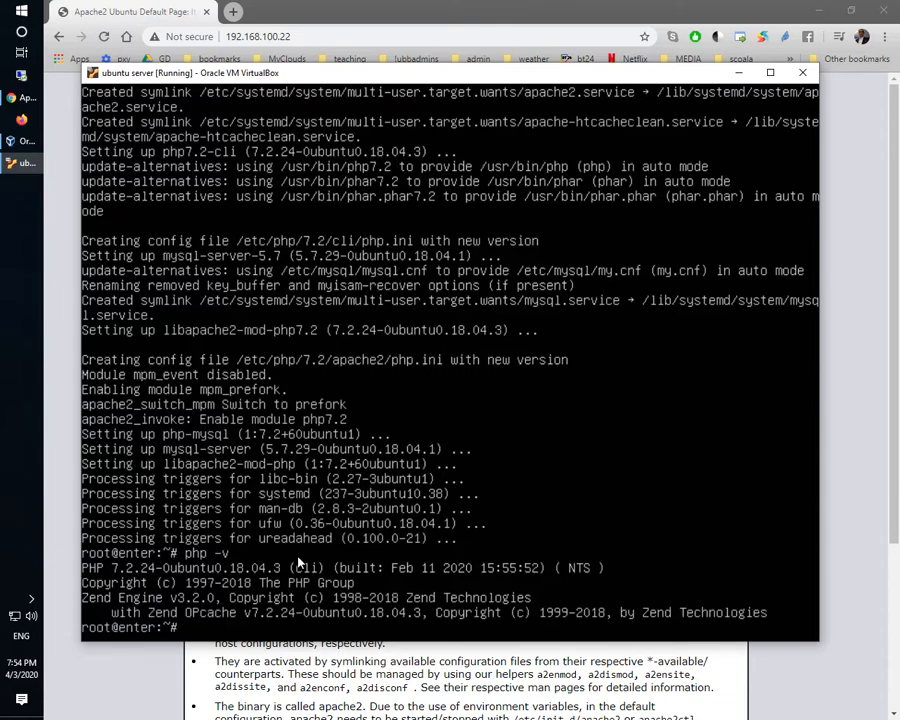
Open mysql, list the four default databases with show databases;, then quit.
{"action": "type", "text": "mysql"}
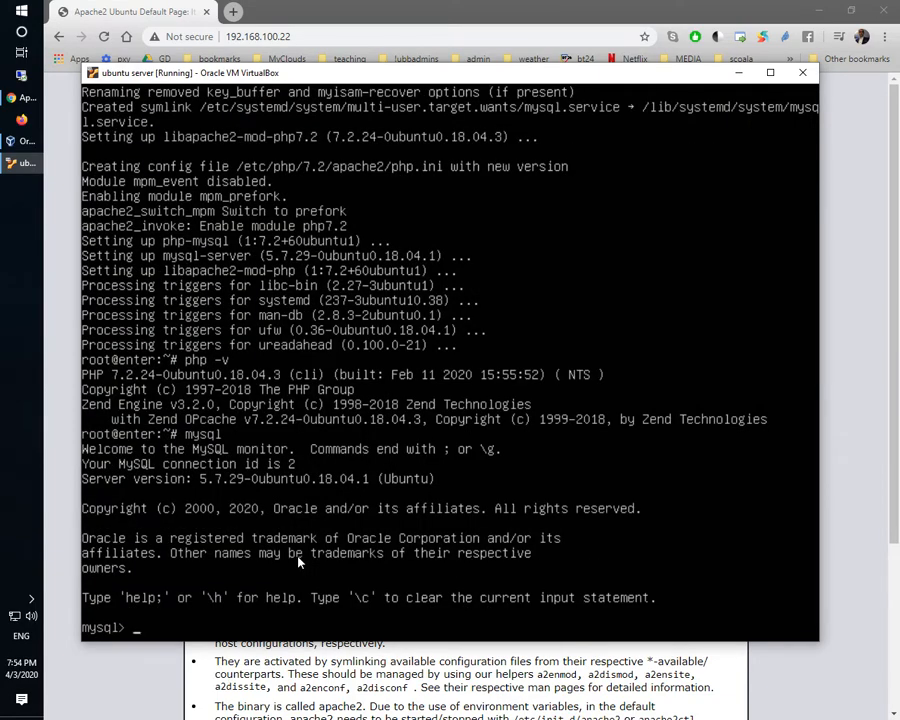
{"action": "type", "text": "show data"}
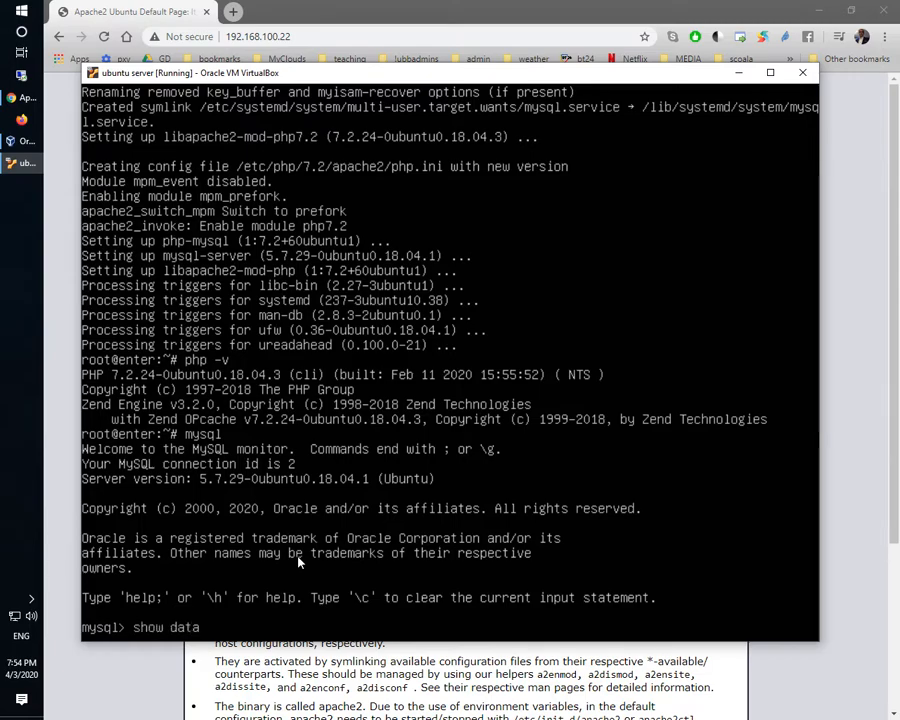
{"action": "type", "text": "ba"}
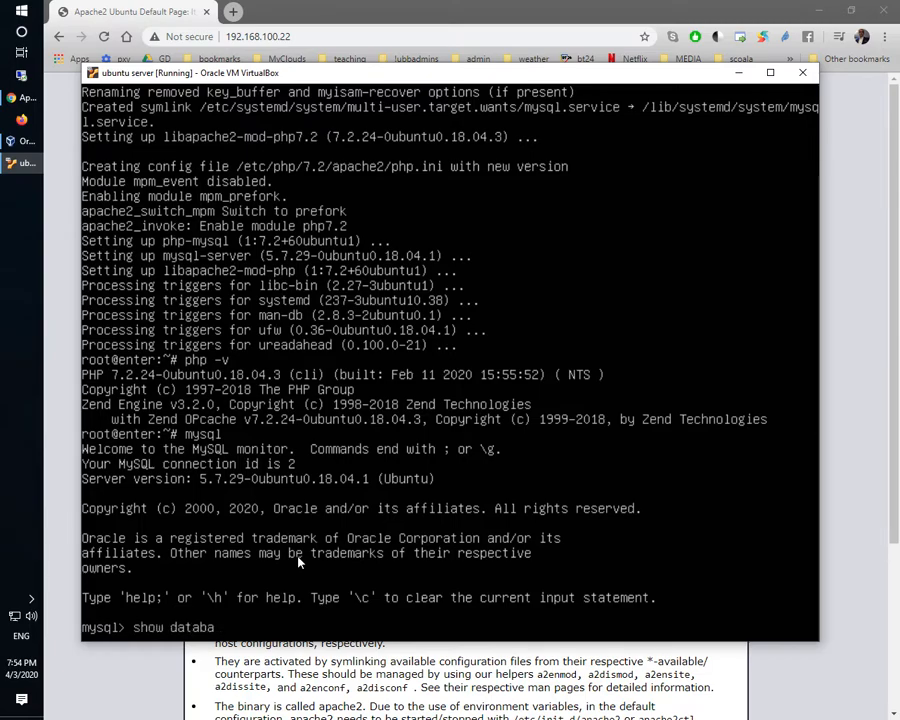
{"action": "type", "text": "ses;"}
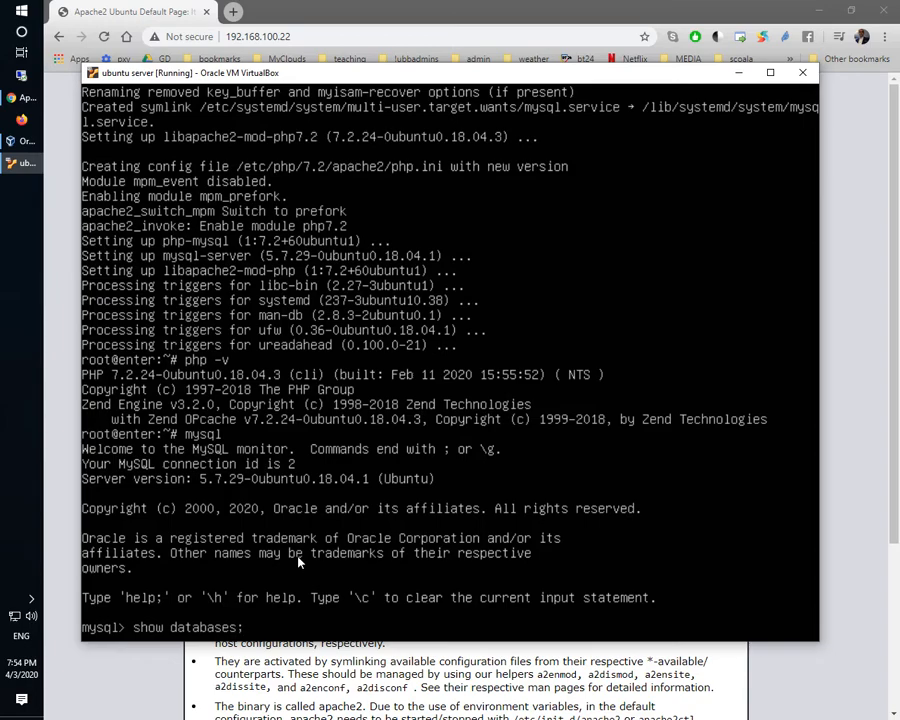
{"action": "key", "text": "Return"}
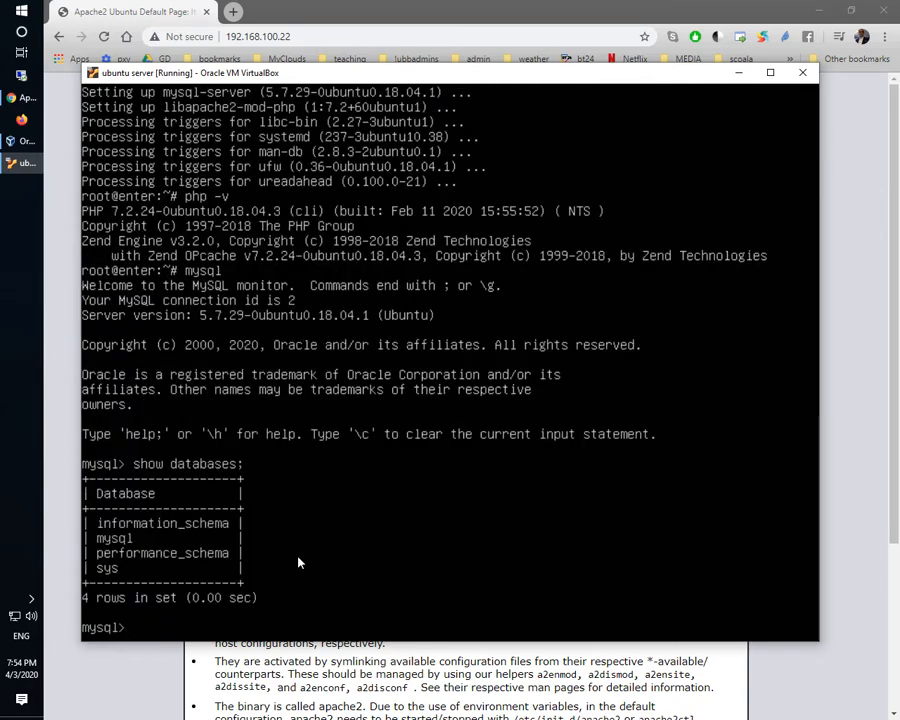
{"action": "type", "text": "quit"}
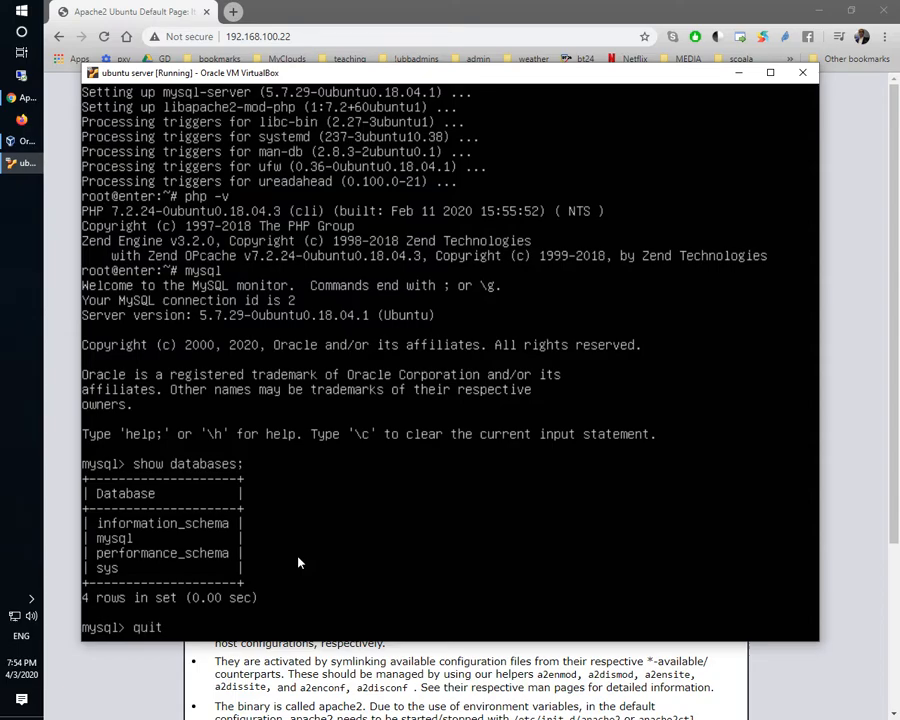
{"action": "key", "text": "Return"}
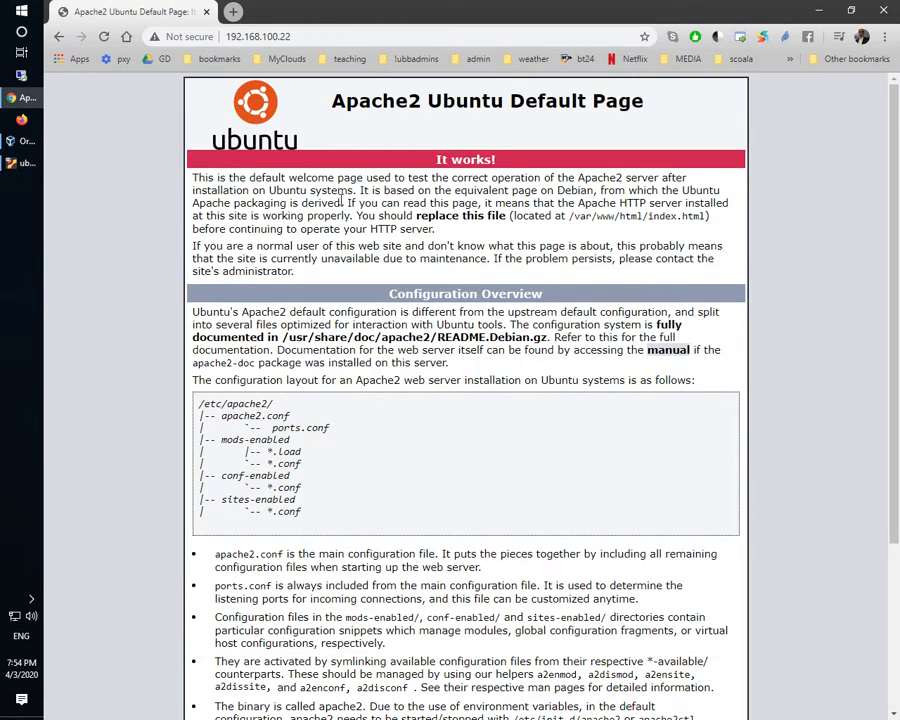
{"action": "mouse_move", "coordinate": [377, 271]}
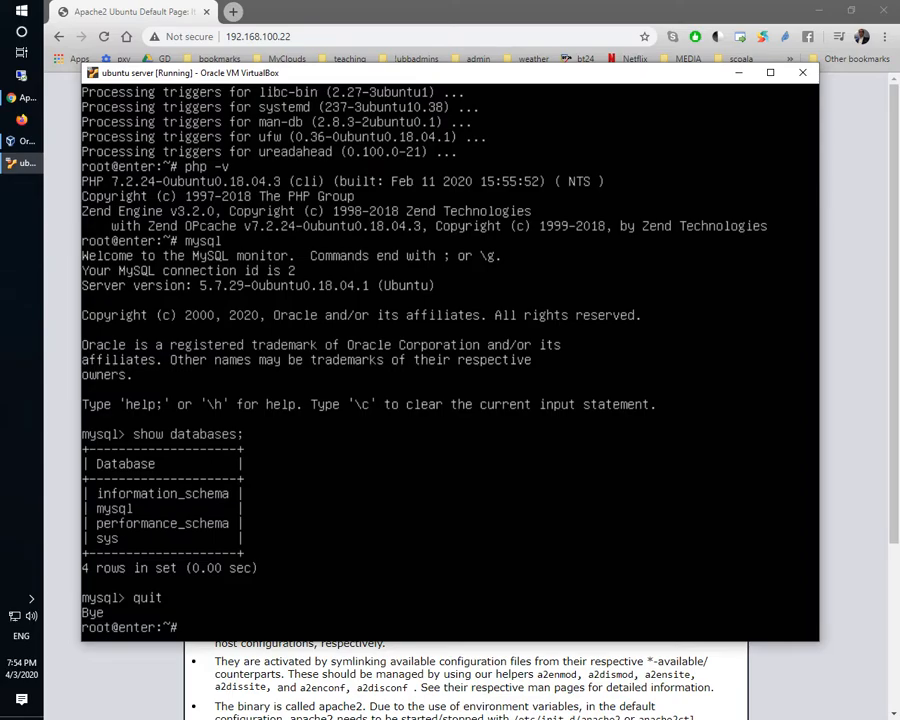
Change to /var/www/html and overwrite index.html with the text 'page'.
{"action": "type", "text": "cd"}
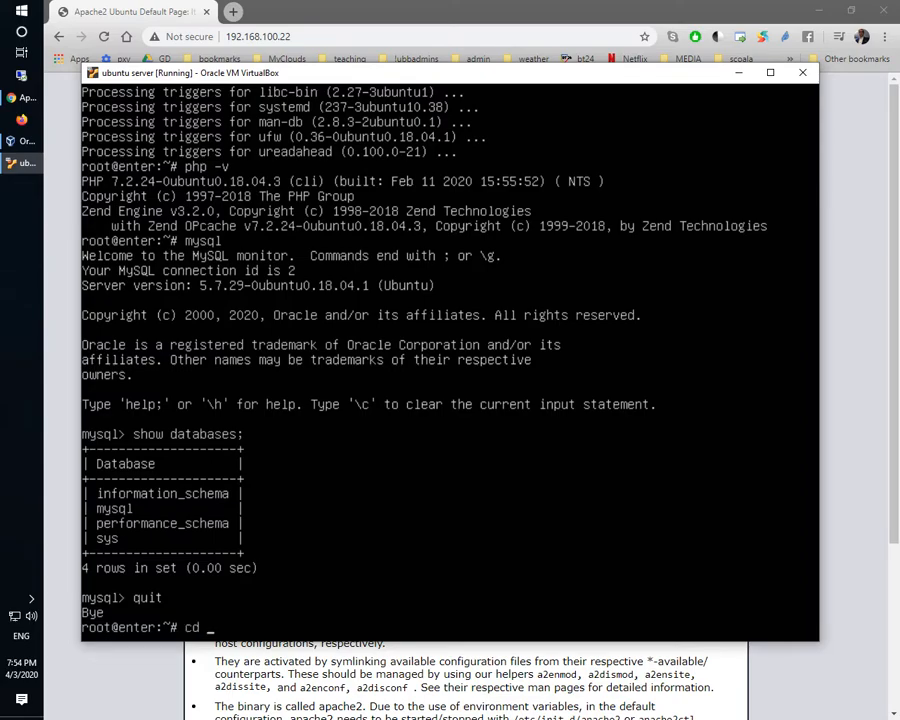
{"action": "type", "text": "/var/www/"}
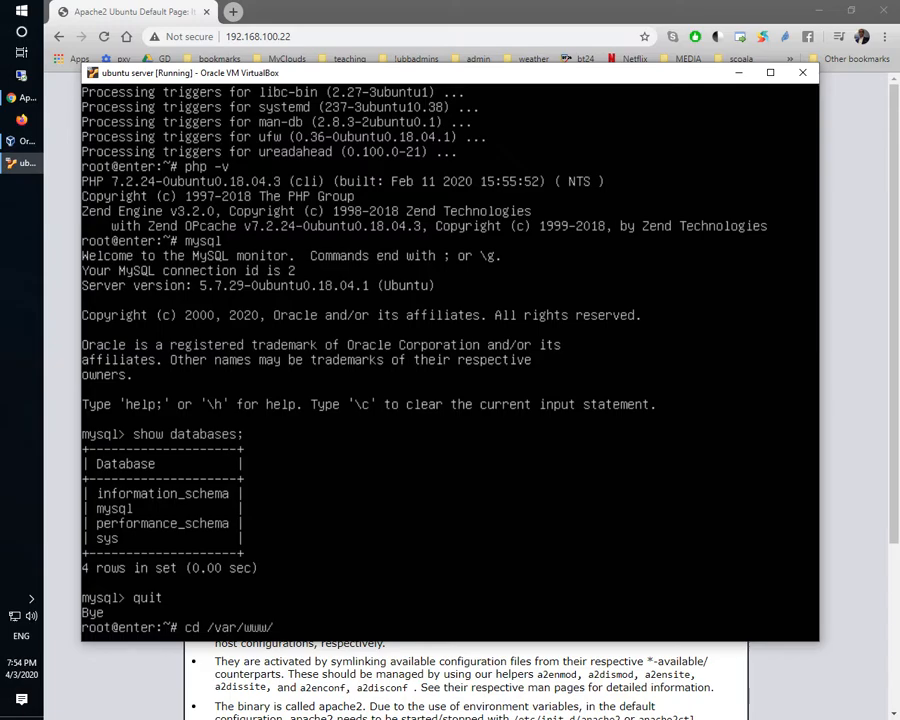
{"action": "type", "text": "html/"}
{"action": "type", "text": "ls"}
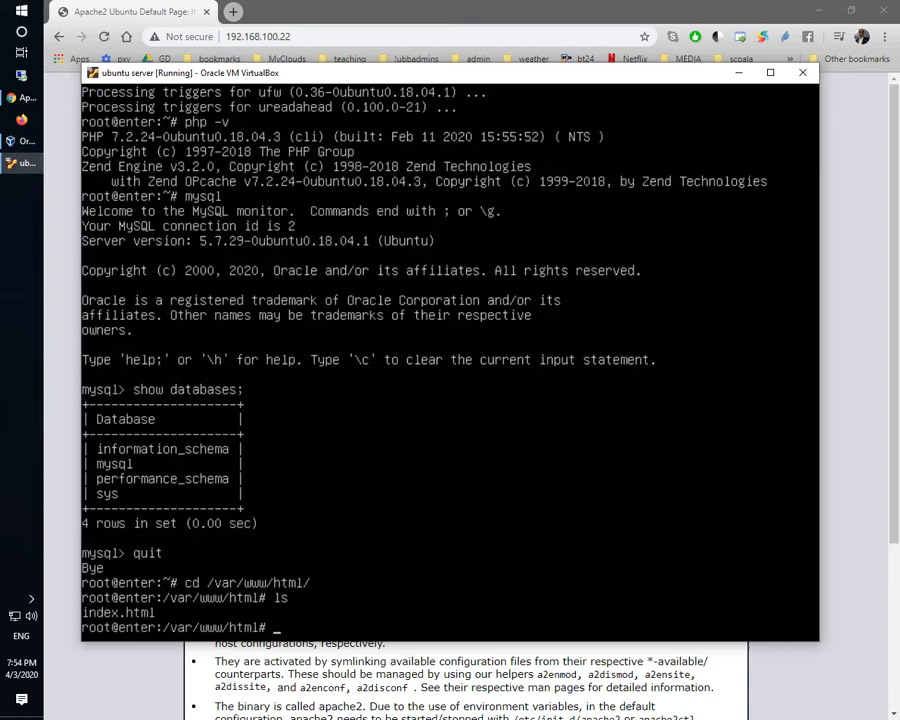
{"action": "type", "text": "echo pa"}
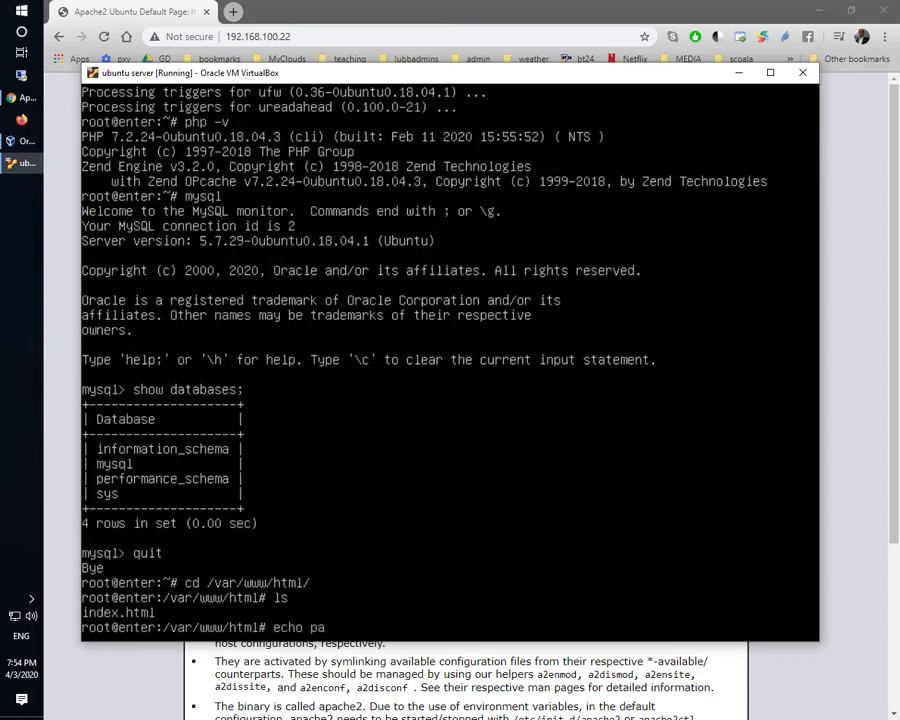
{"action": "type", "text": "ge"}
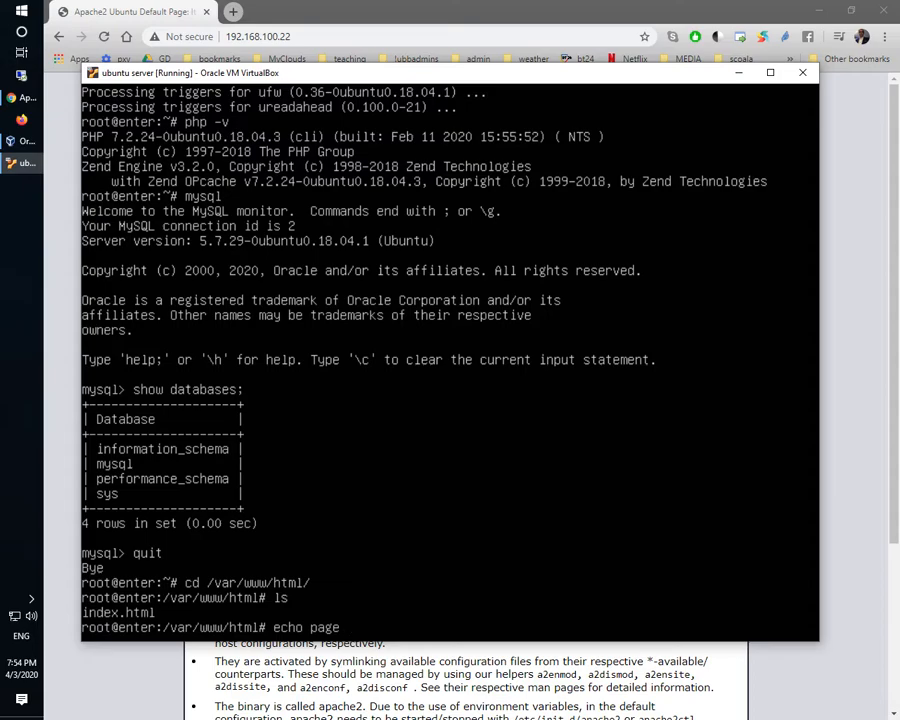
{"action": "type", "text": "> index.html"}
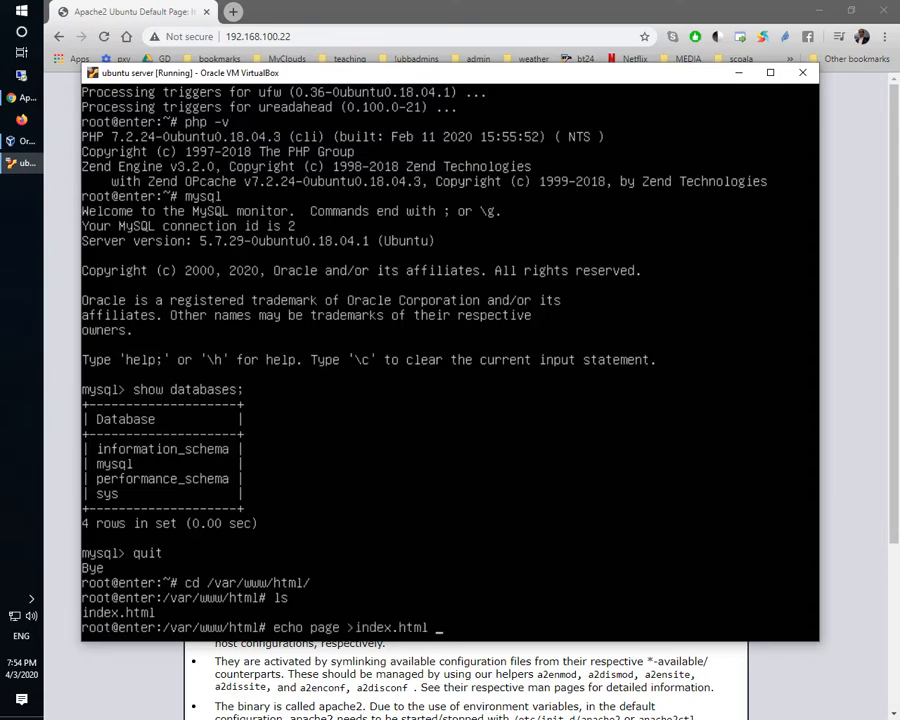
{"action": "key", "text": "Return"}
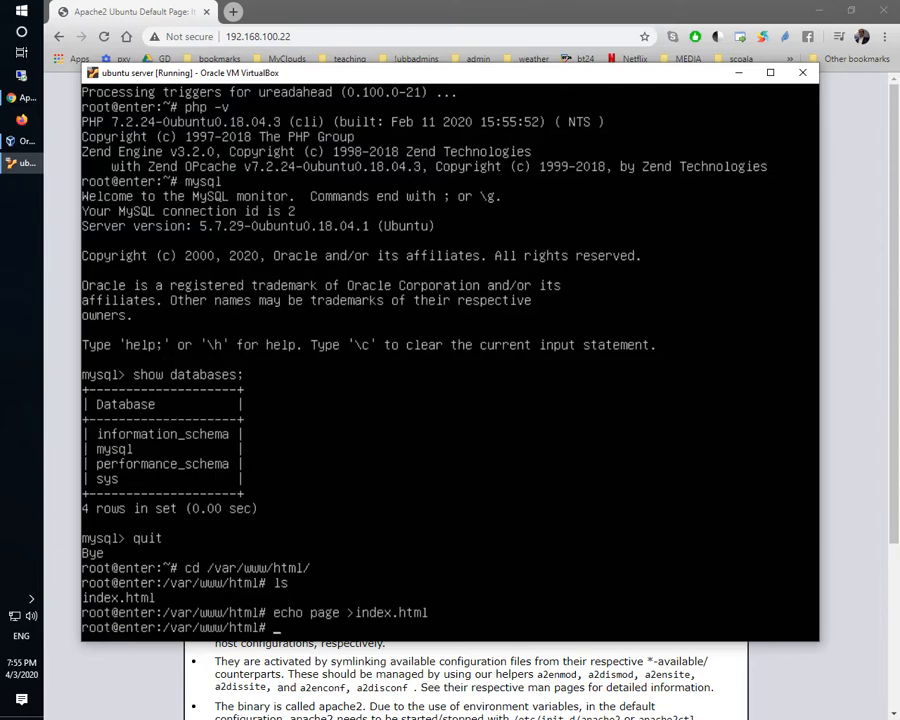